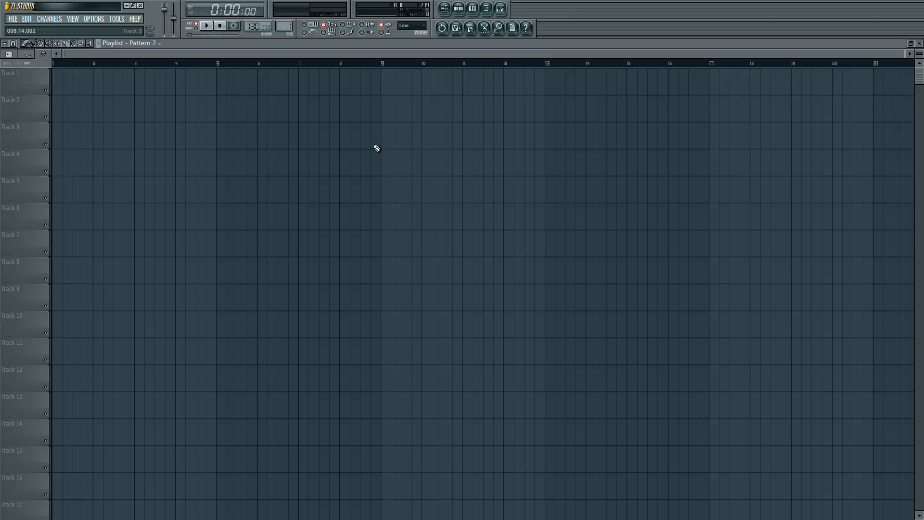
mouse_move(341, 112)
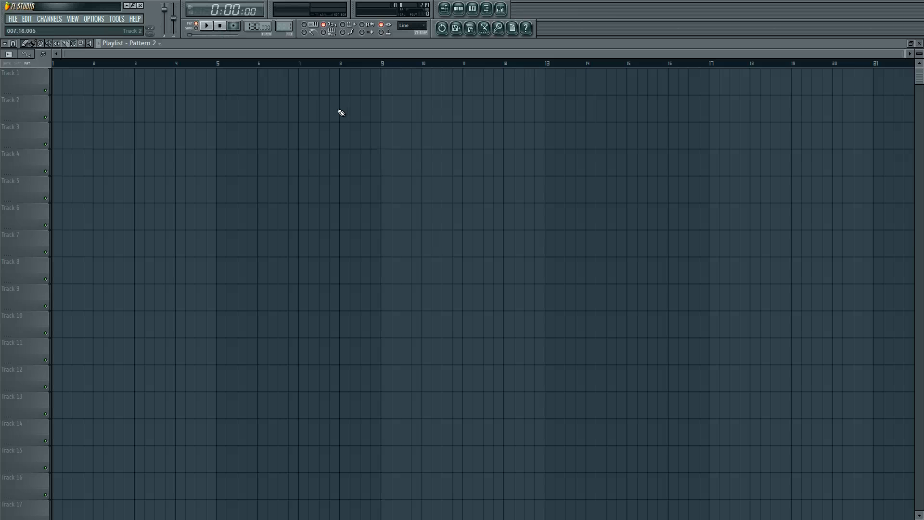
mouse_move(8, 38)
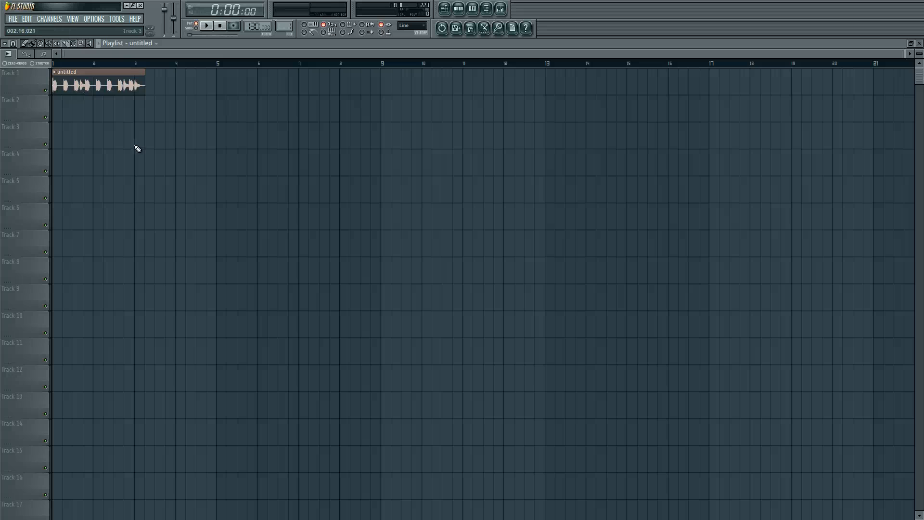
- Show and hide the Browser, then choose Fit to tempo on the Track 1 clip
click(499, 8)
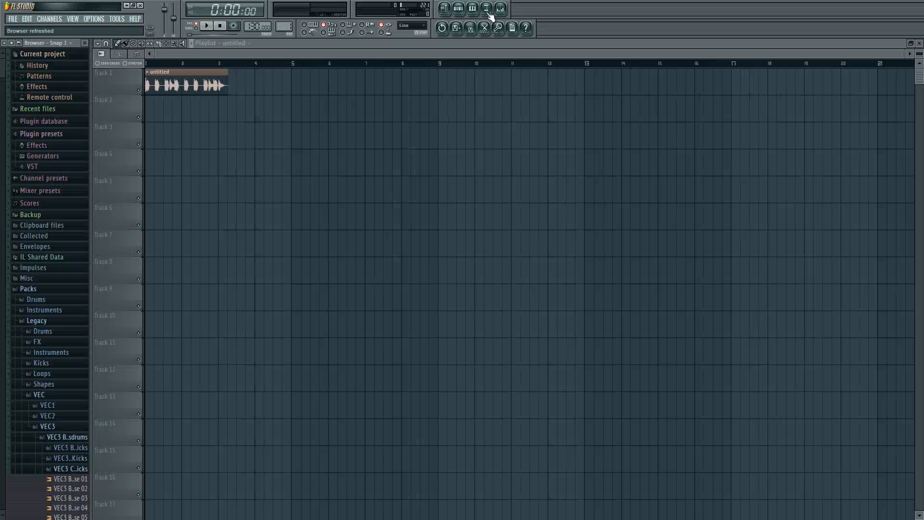
click(486, 8)
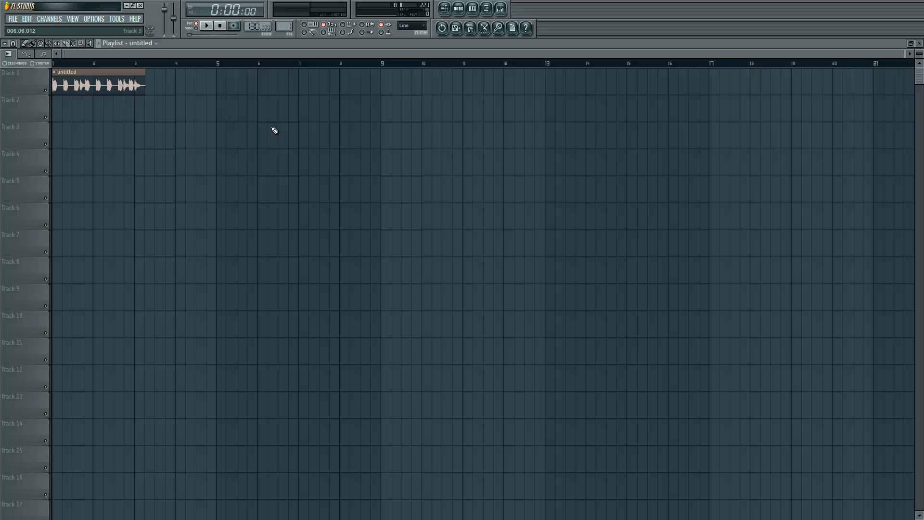
mouse_move(247, 109)
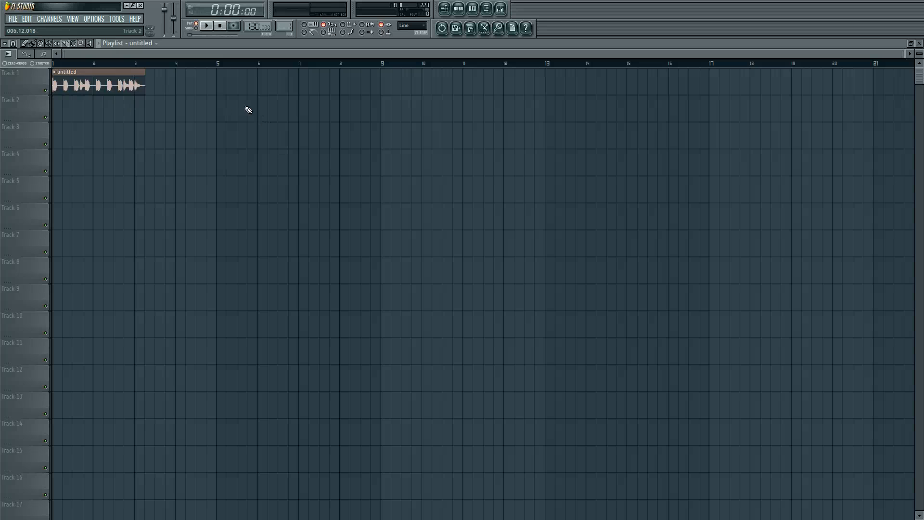
mouse_move(140, 77)
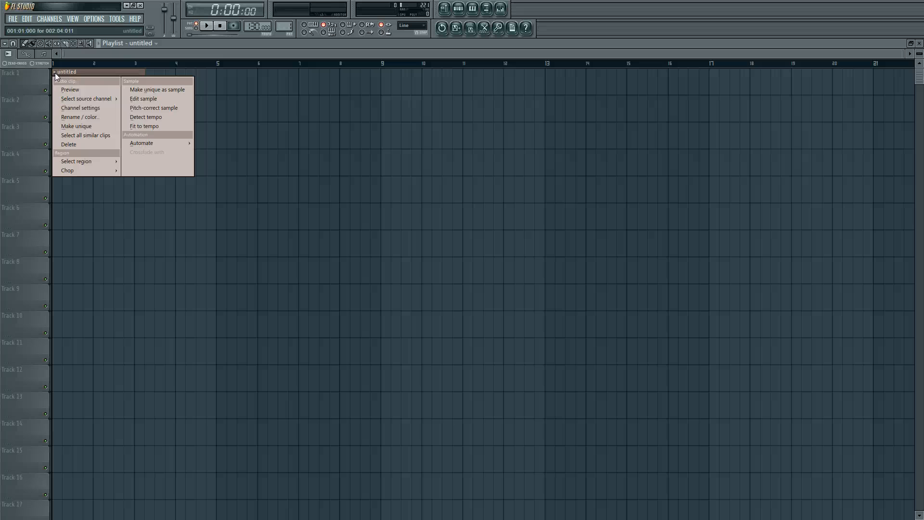
mouse_move(144, 126)
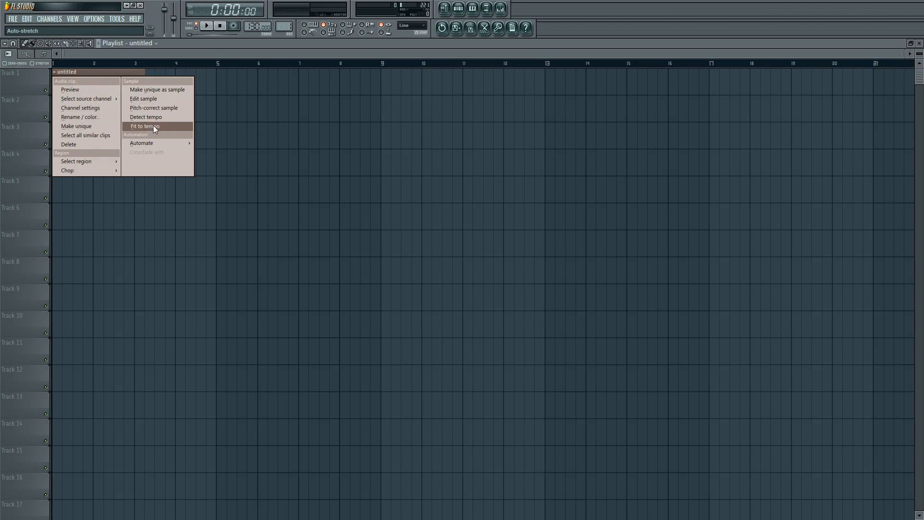
click(144, 127)
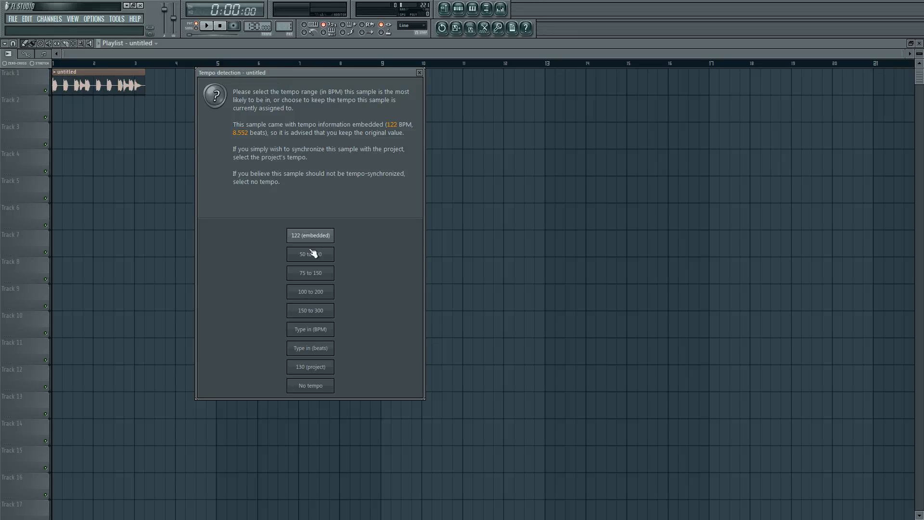
mouse_move(369, 226)
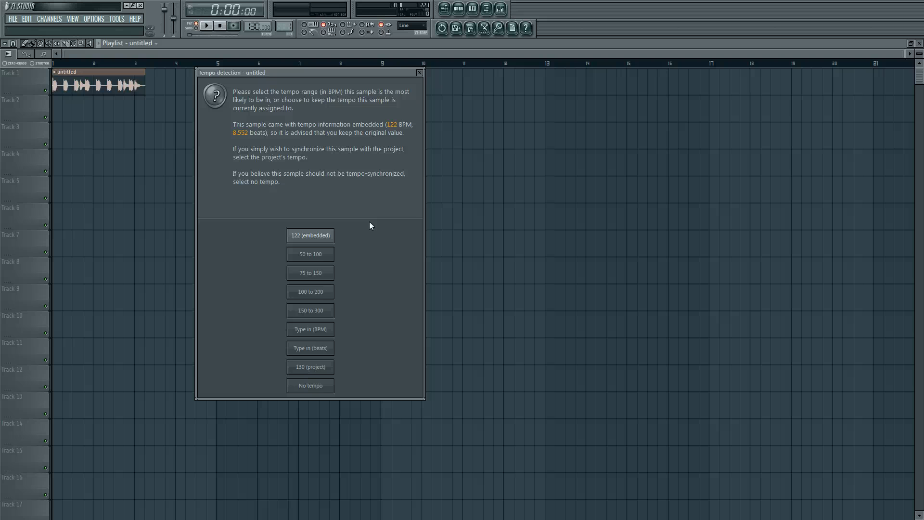
mouse_move(362, 238)
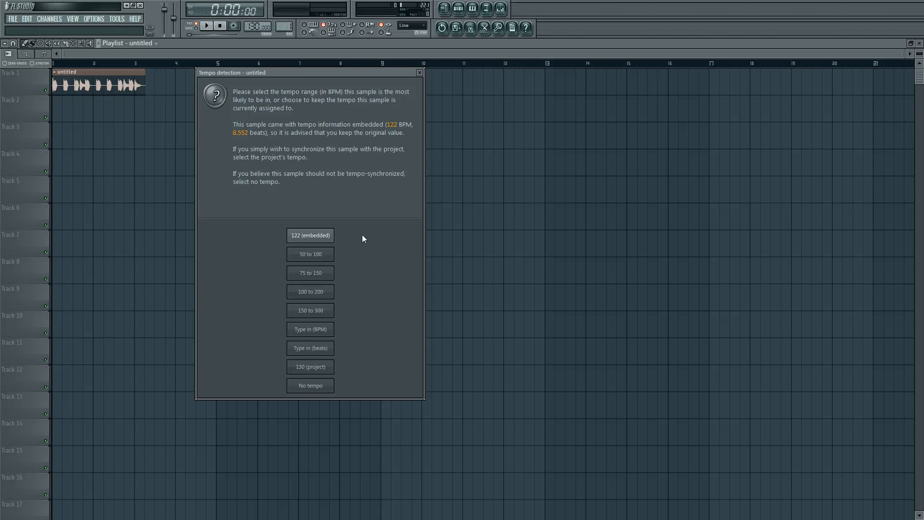
mouse_move(347, 243)
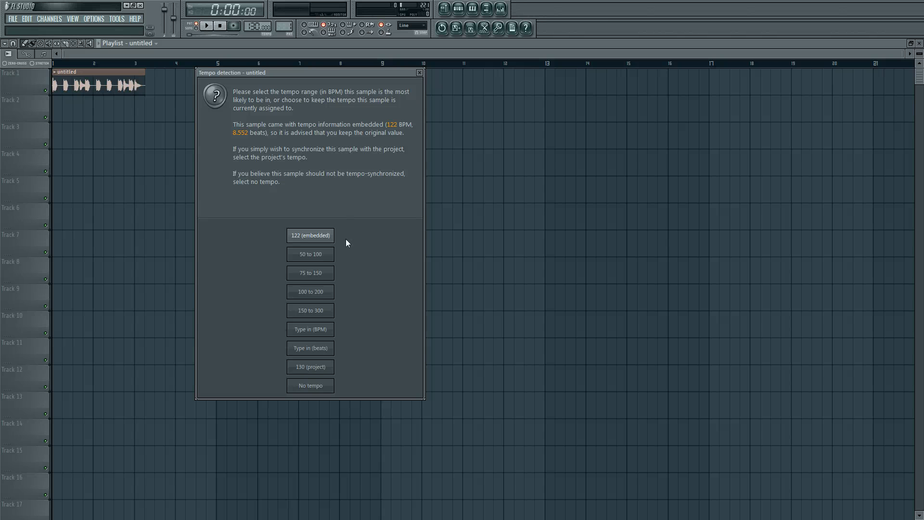
mouse_move(367, 324)
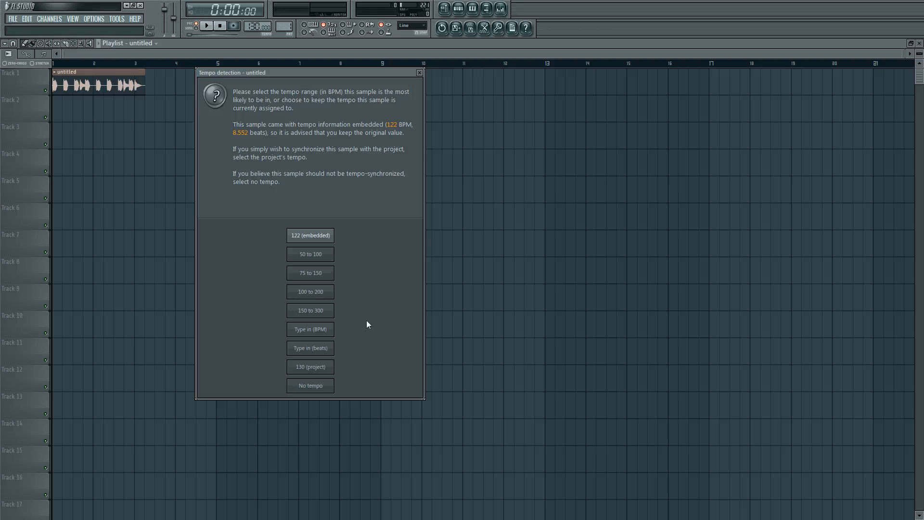
mouse_move(348, 318)
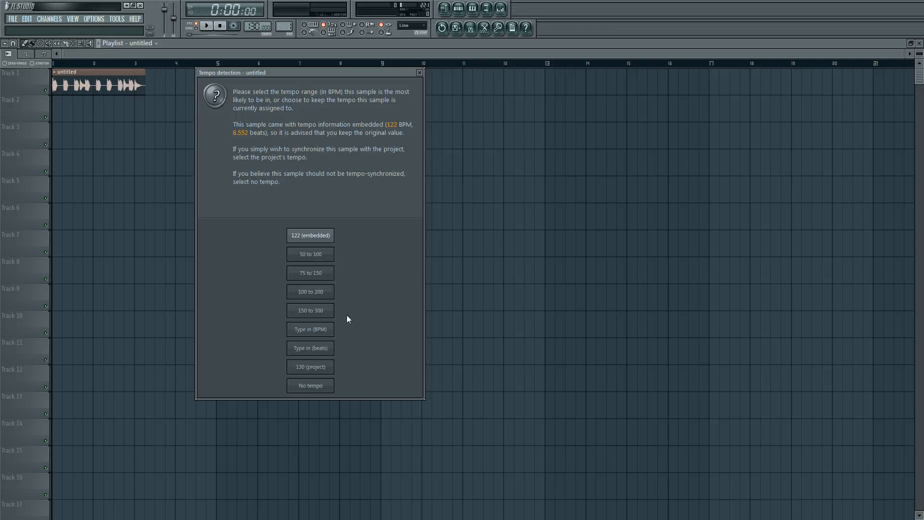
mouse_move(324, 324)
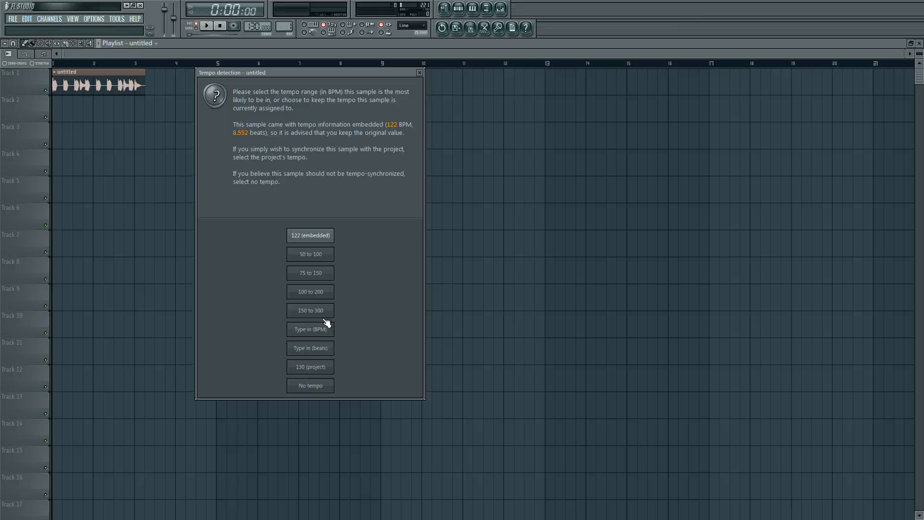
mouse_move(318, 275)
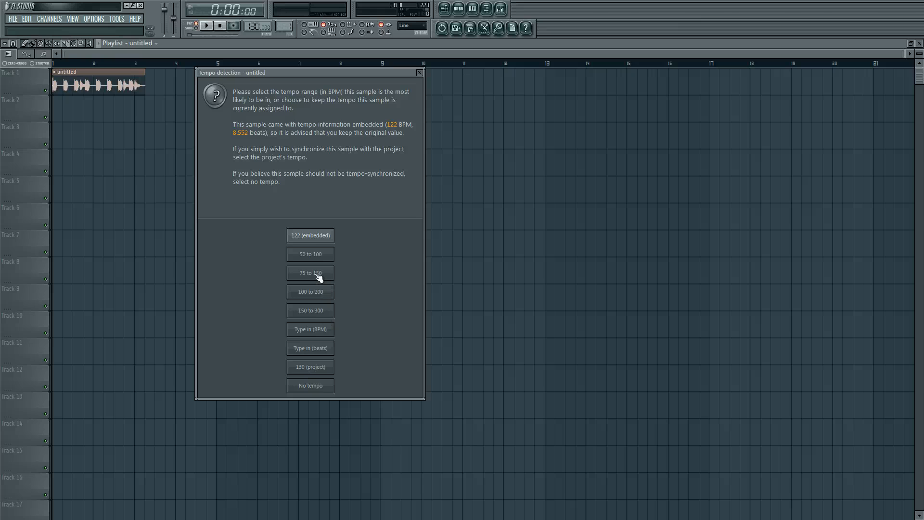
mouse_move(338, 299)
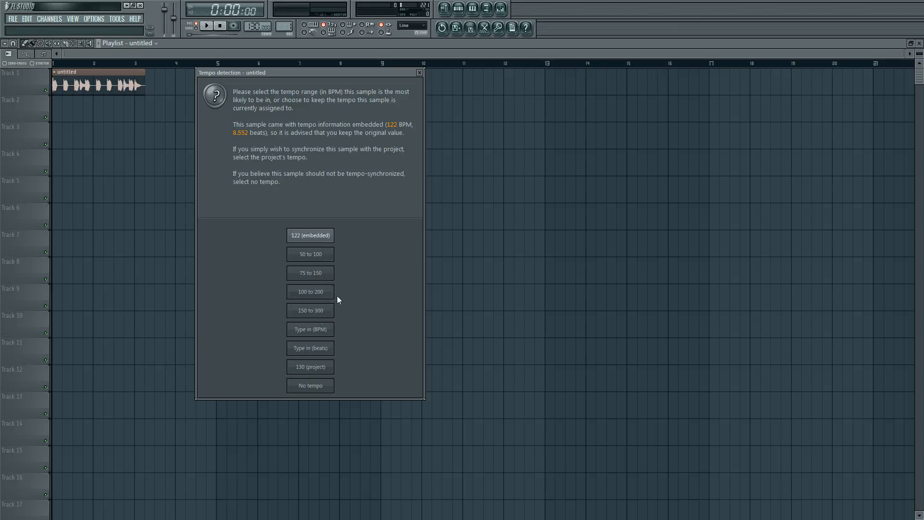
mouse_move(332, 338)
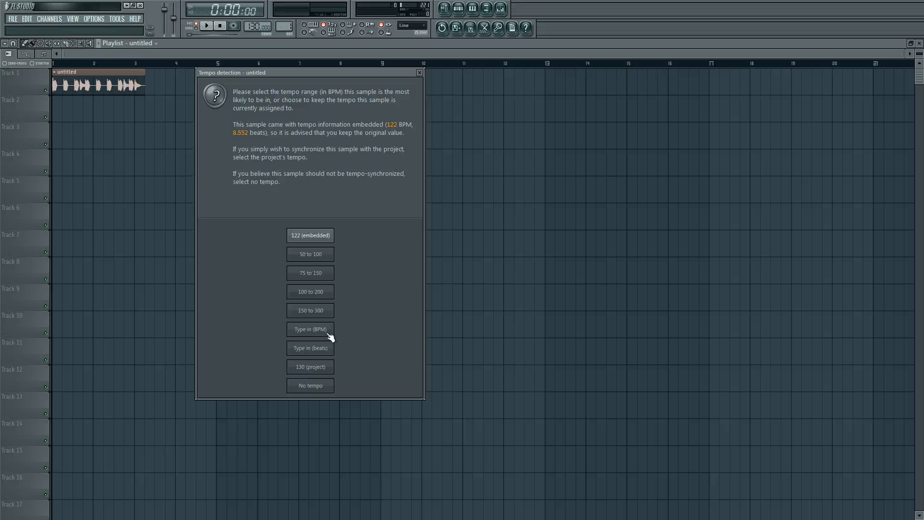
mouse_move(328, 351)
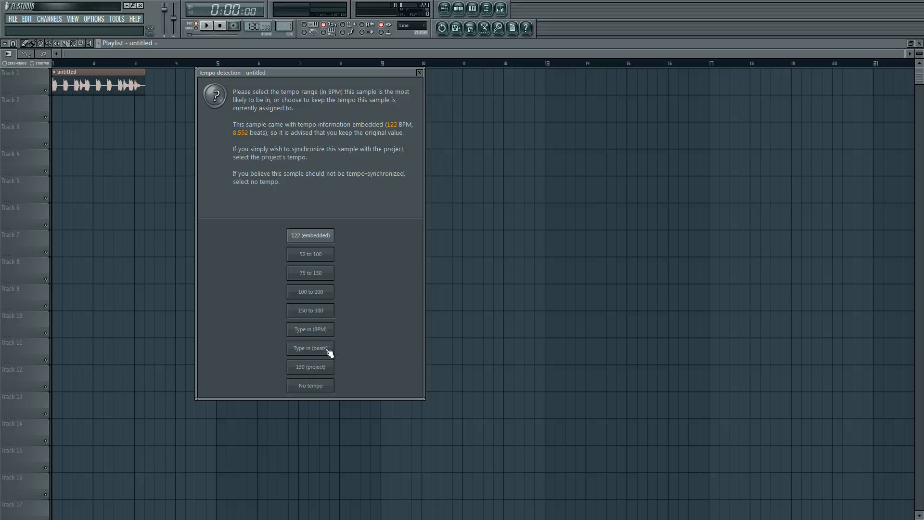
mouse_move(337, 370)
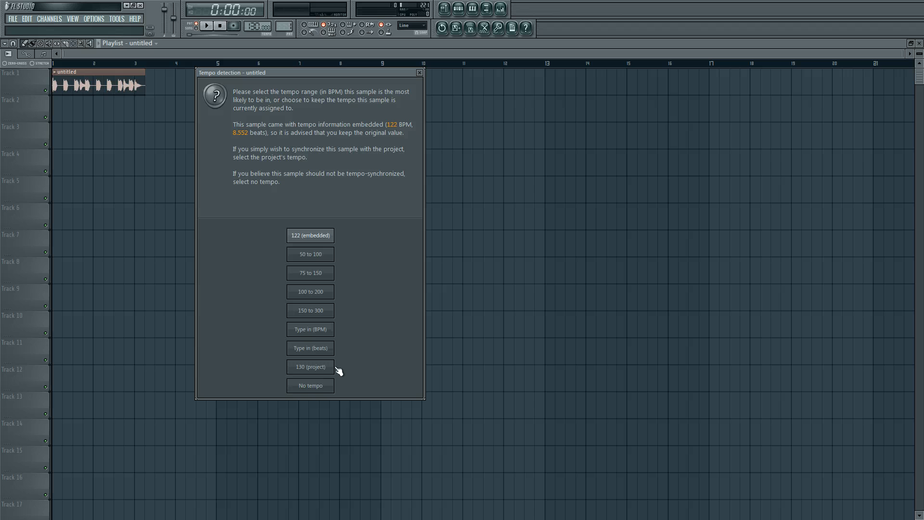
mouse_move(323, 375)
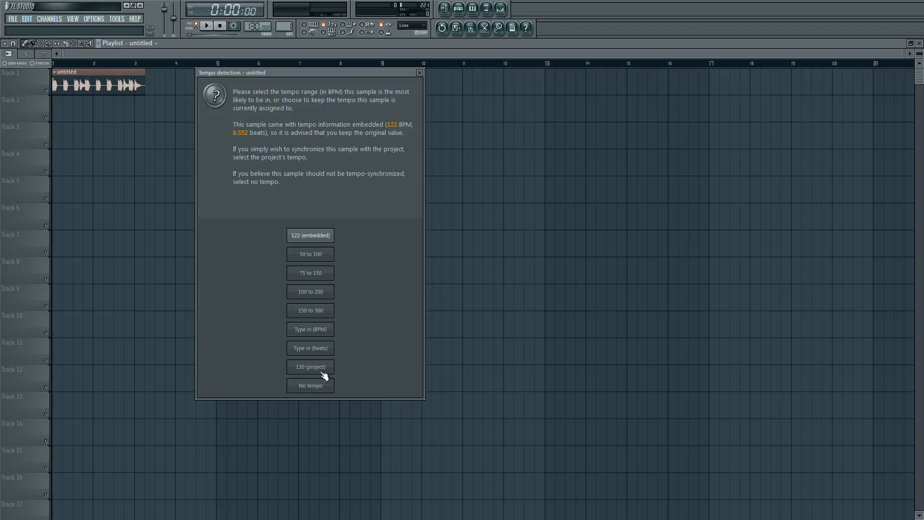
mouse_move(342, 372)
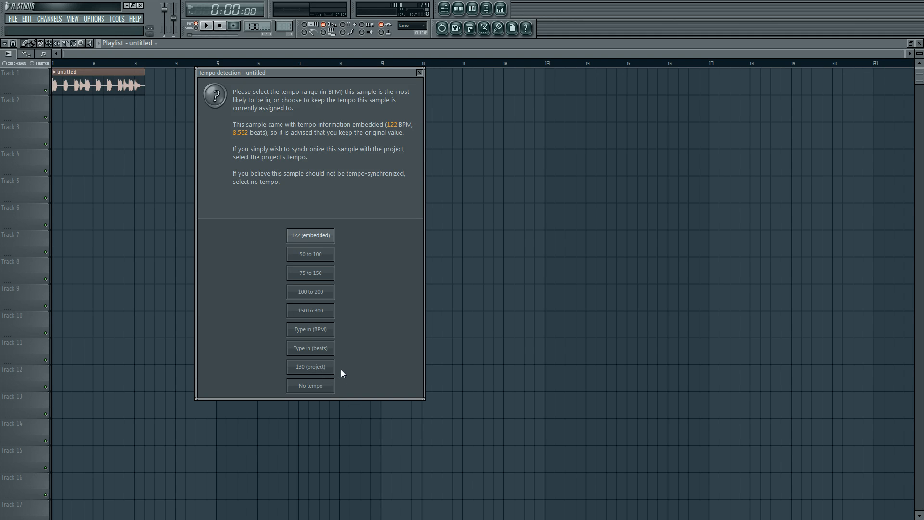
mouse_move(329, 402)
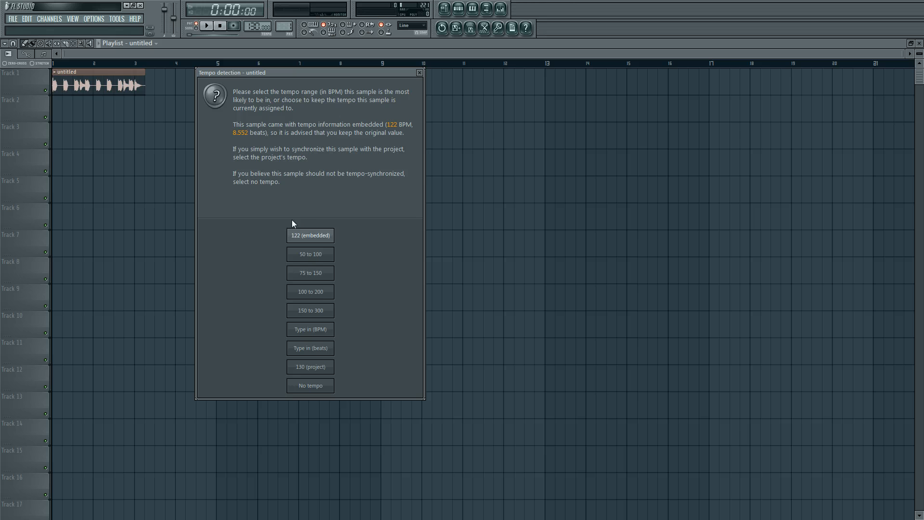
mouse_move(323, 217)
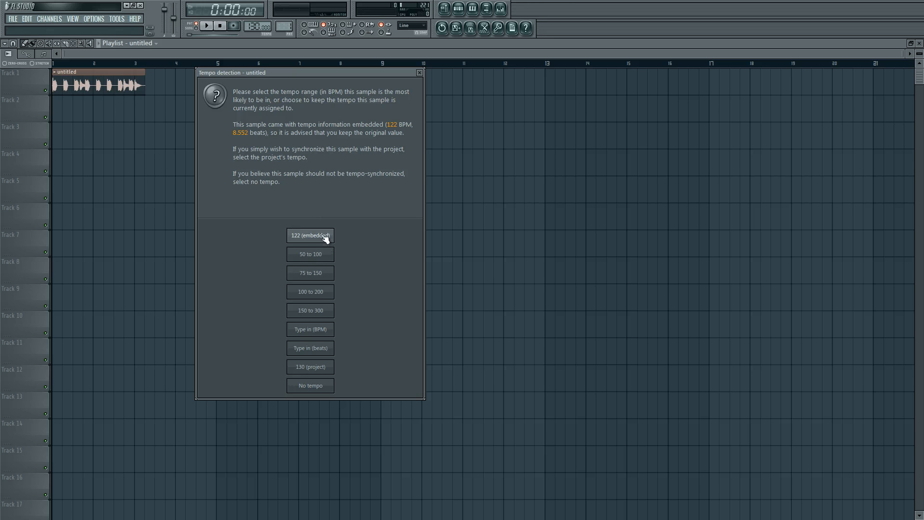
- Pick the embedded 122 BPM as the clip's original tempo
click(311, 236)
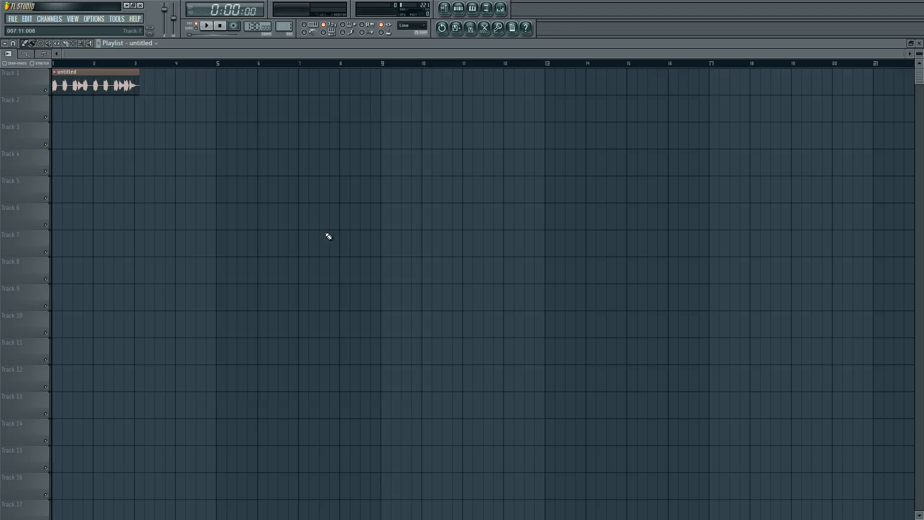